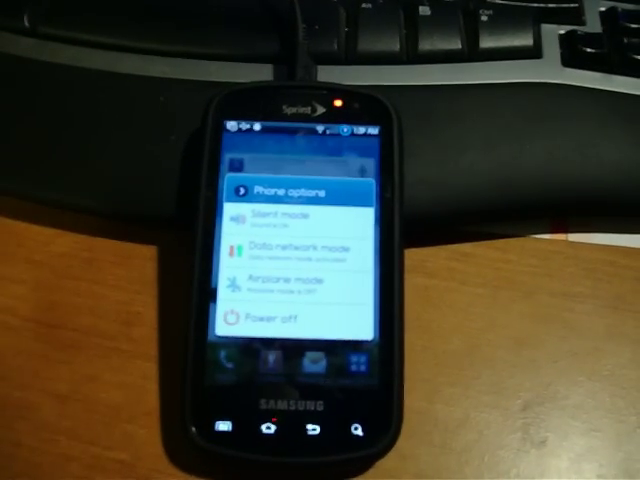
Power the phone off from the Phone options menu so it restarts to the Sprint boot screen
left_click(268, 316)
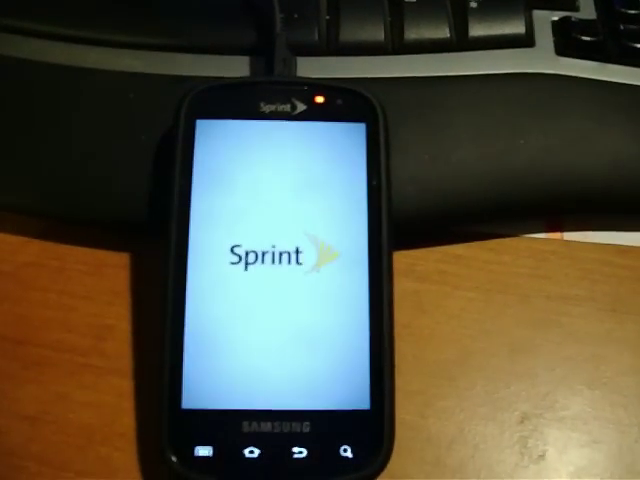